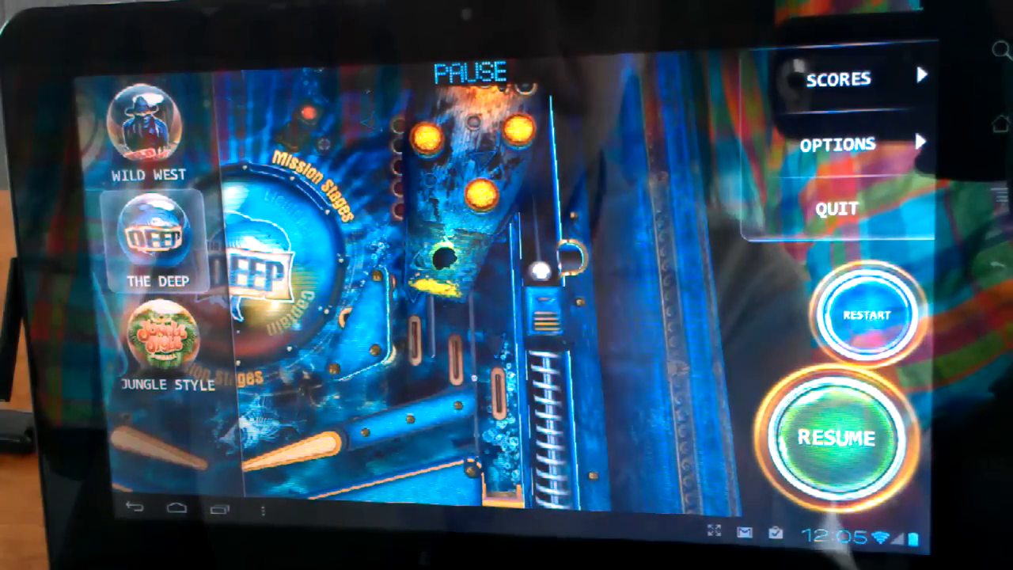
Step: Quit the paused Pinball HD game from its pause menu
left_click(842, 440)
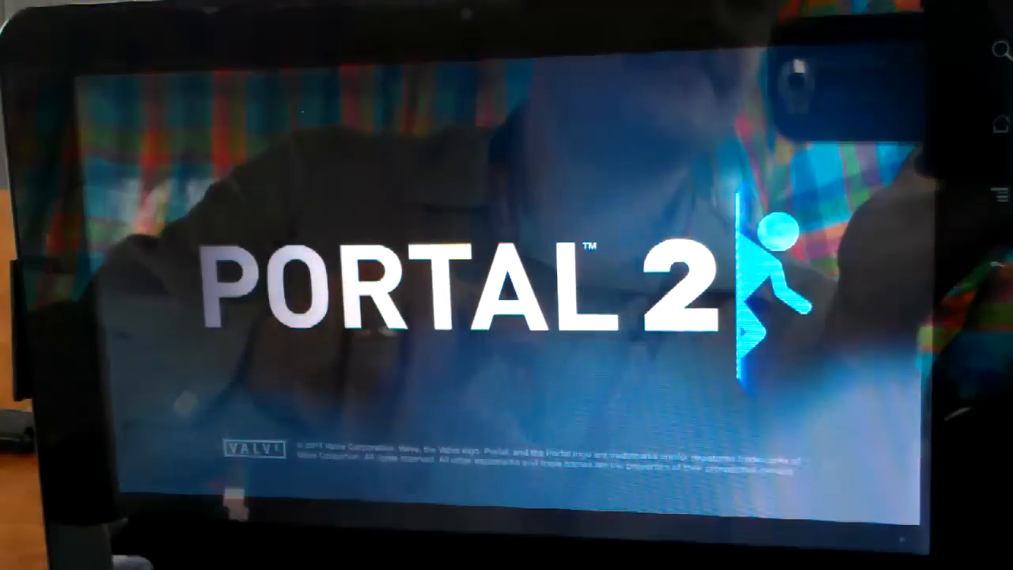
Step: Select the Portal 2 video so it starts playing
left_click(506, 285)
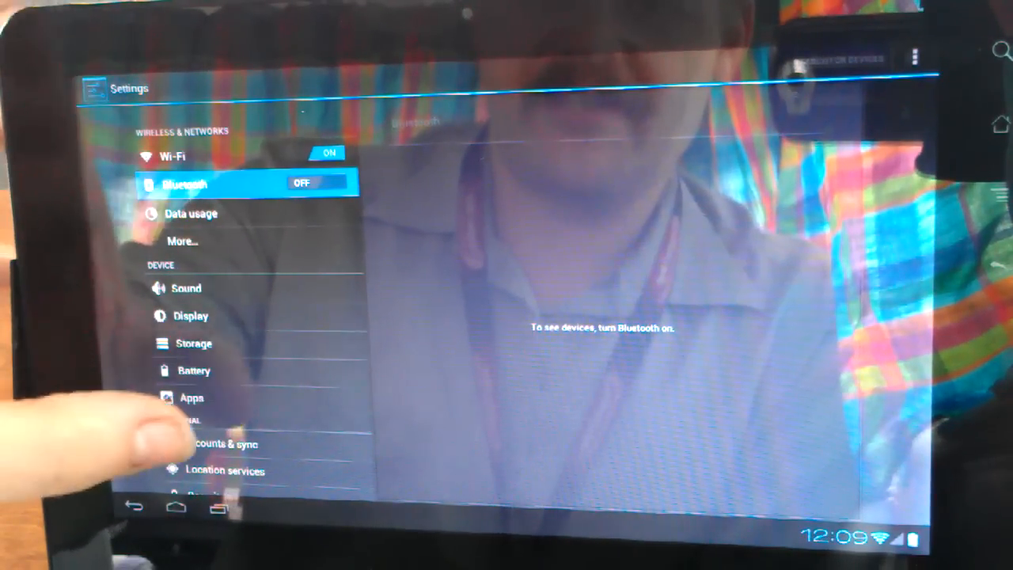
Step: Scroll the Settings list down and choose About tablet
scroll("down", 3)
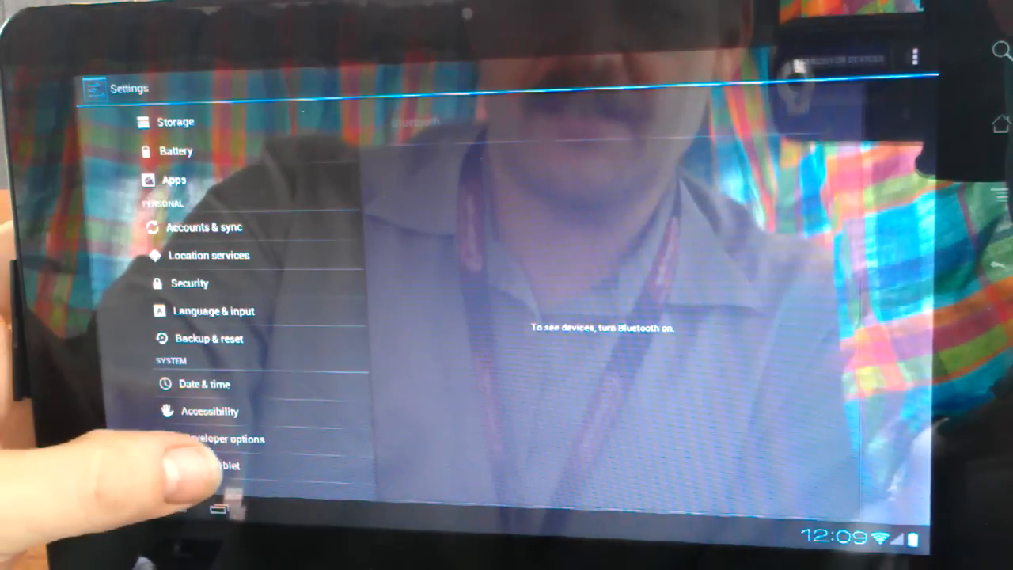
left_click(214, 463)
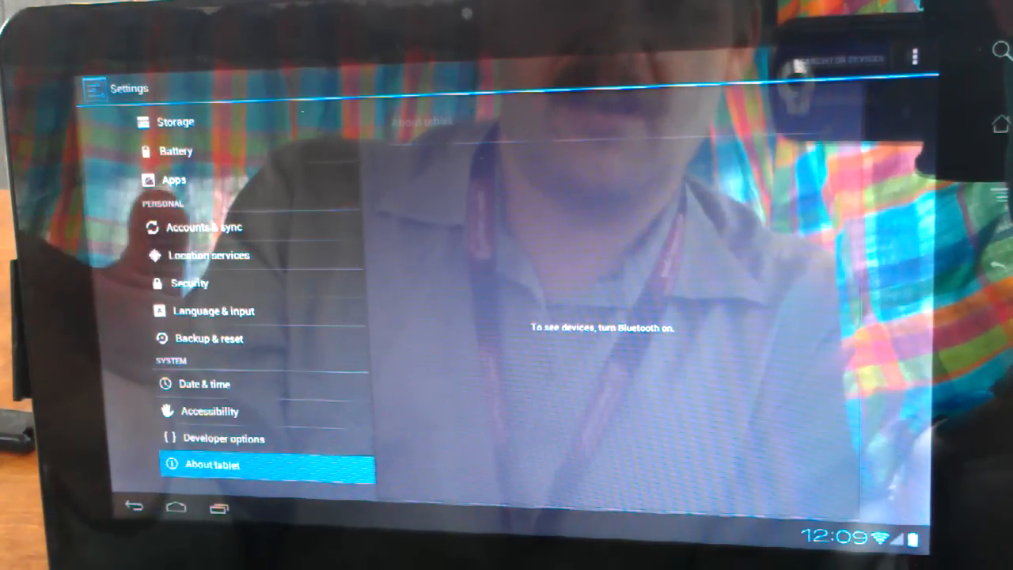
Step: Show the About tablet details with Android 4.0.3, kernel version and build number
left_click(212, 464)
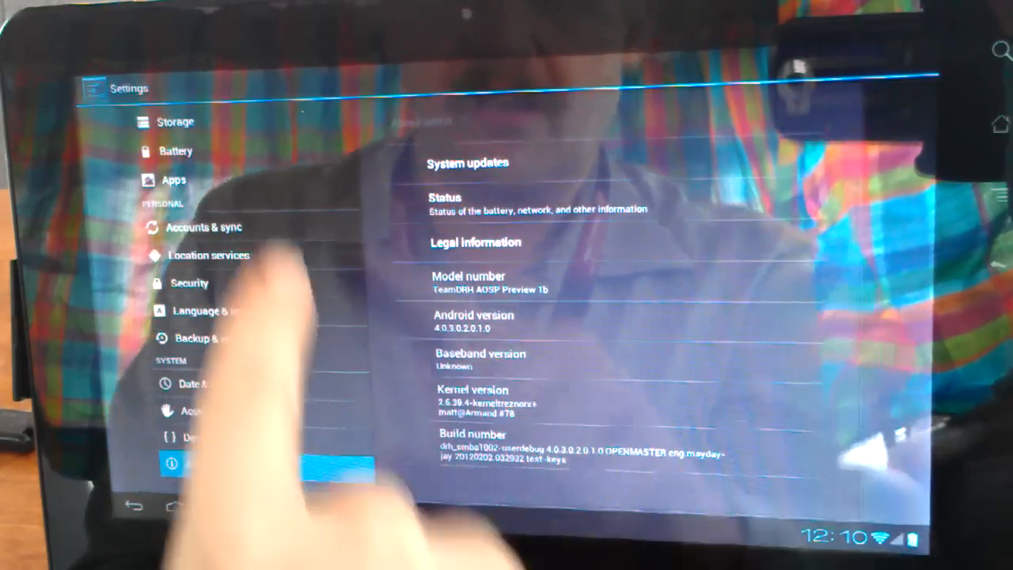
scroll("down", 3)
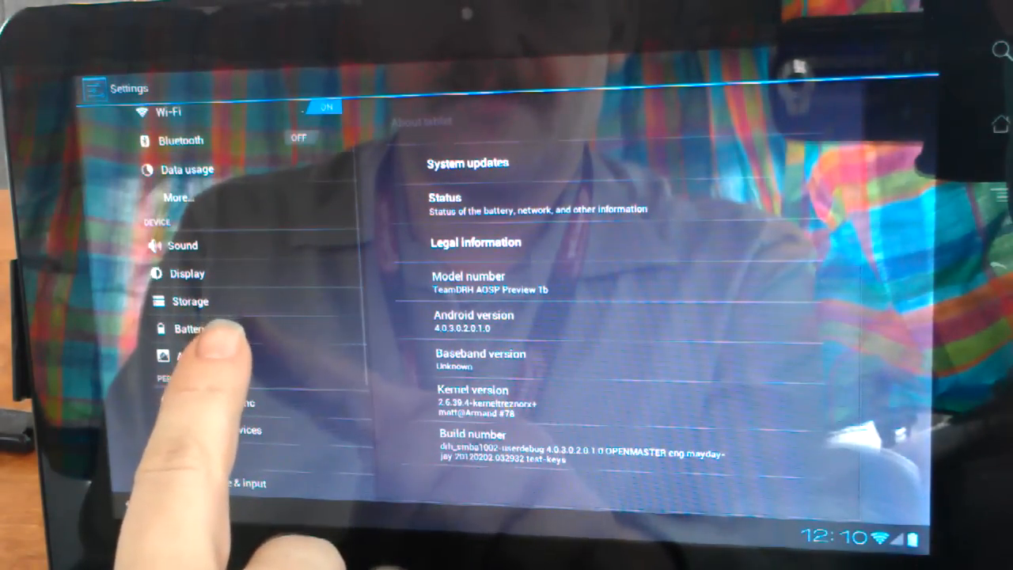
left_click(190, 331)
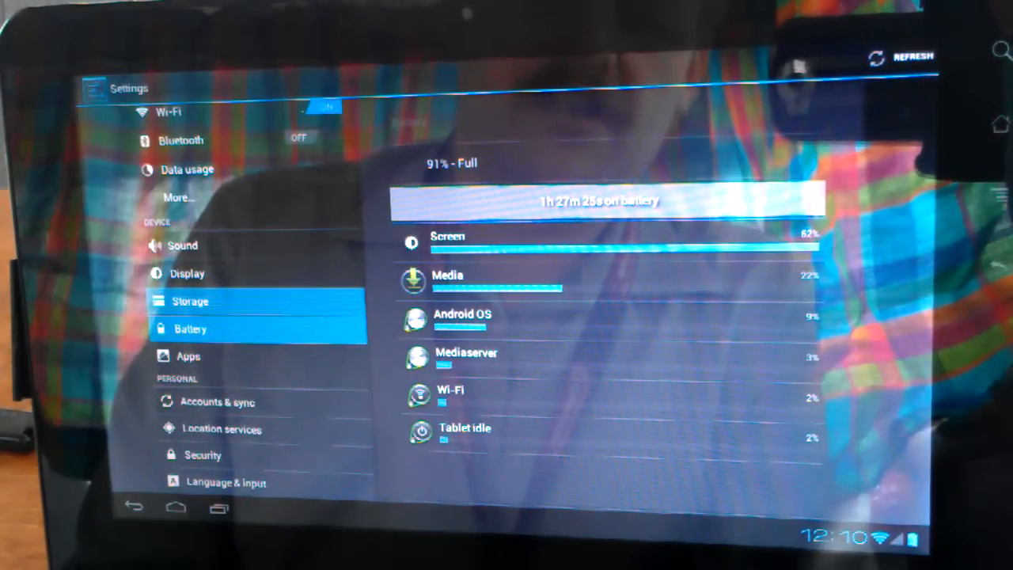
left_click(190, 301)
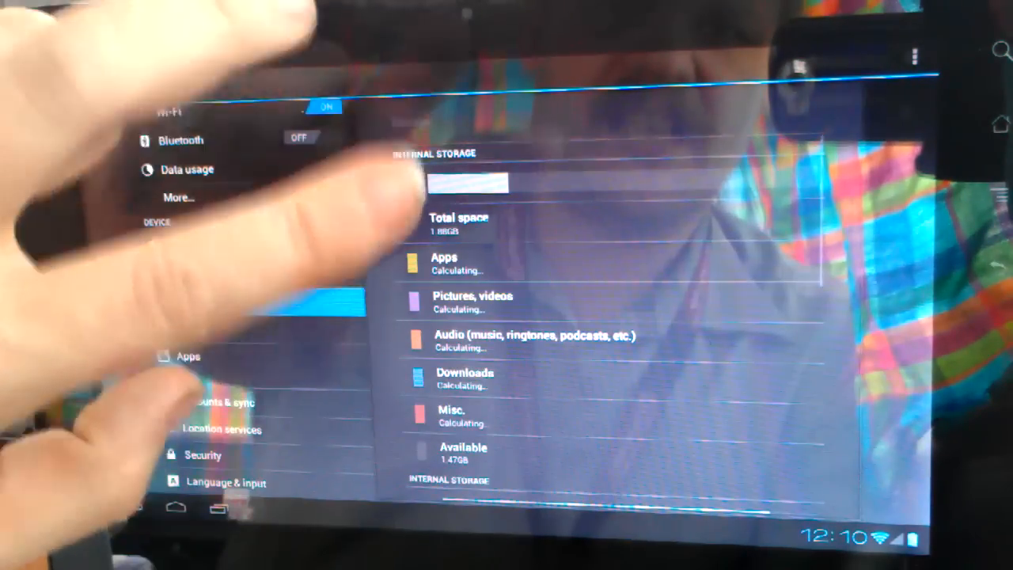
left_click(190, 300)
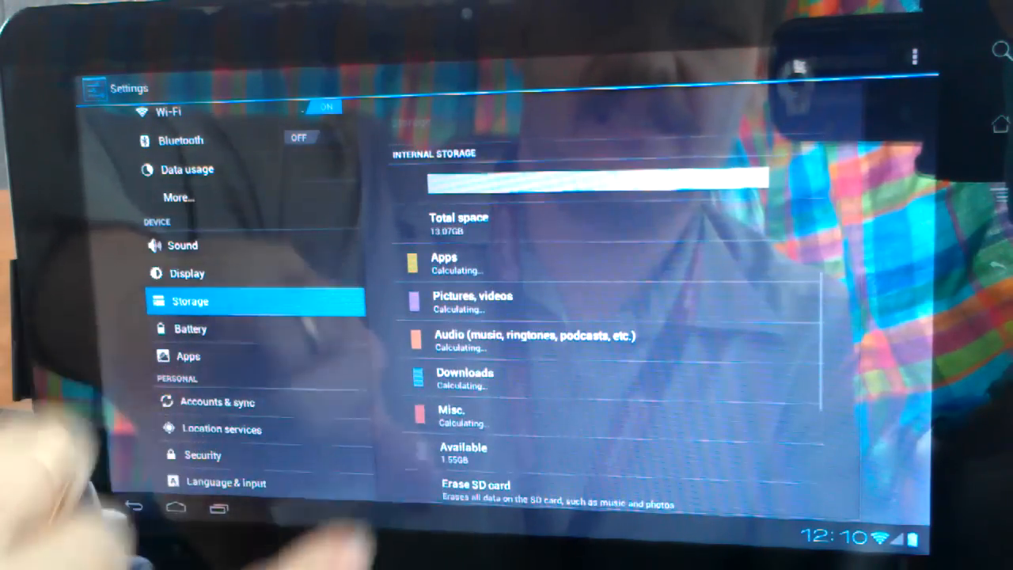
scroll("down", 3)
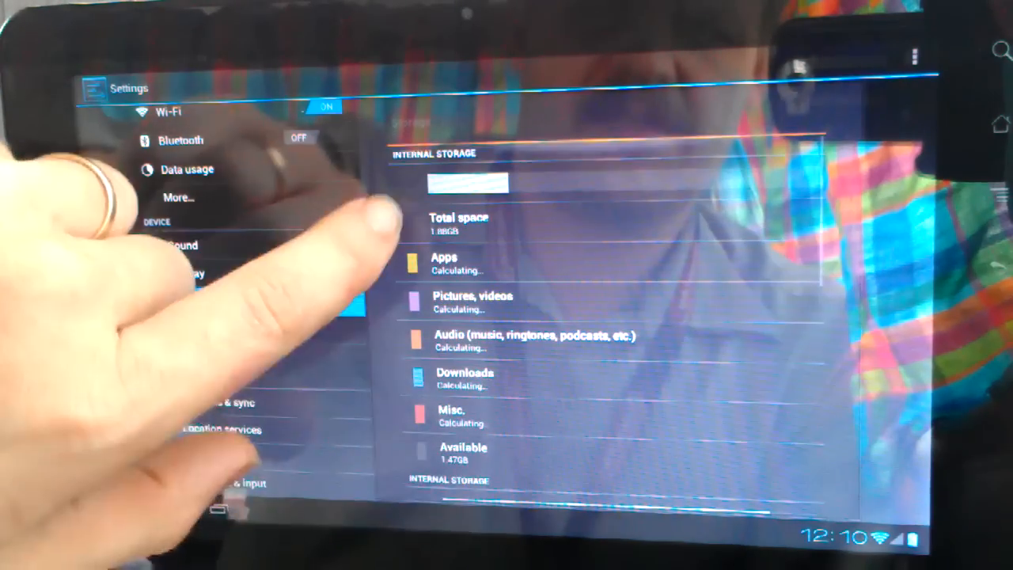
left_click(190, 300)
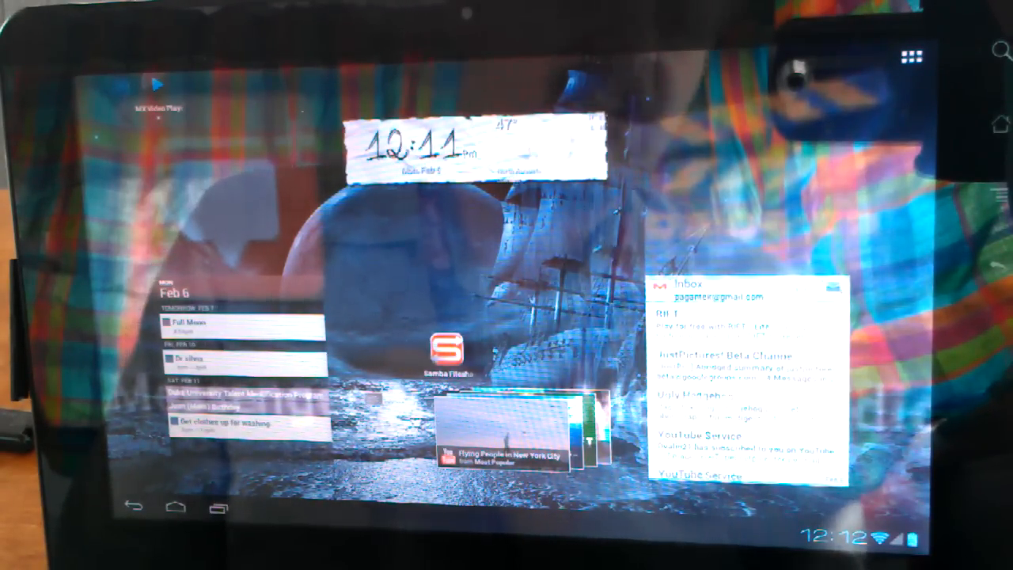
Step: Launch the Music app to reach the Songs list
left_click(908, 54)
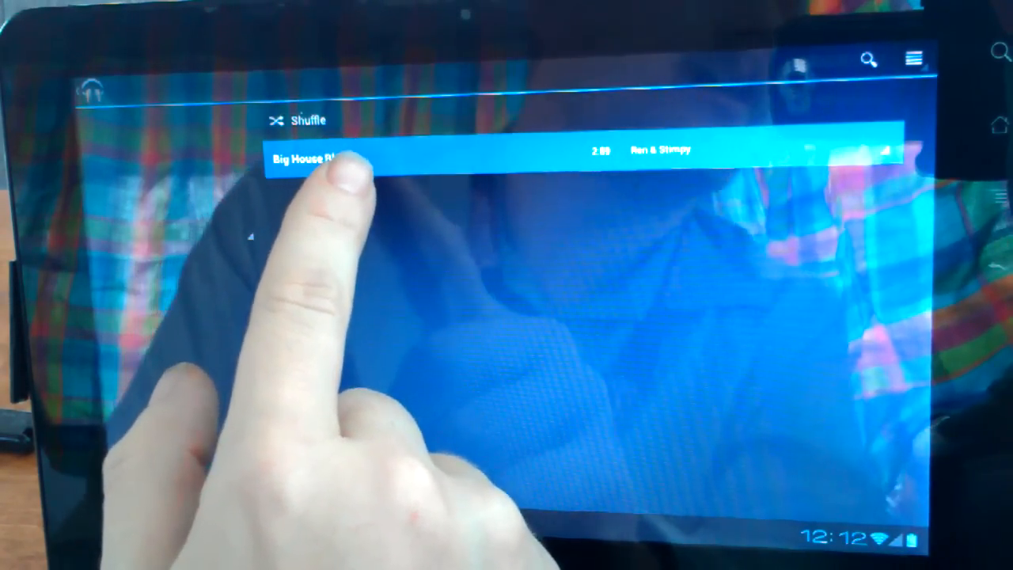
Step: Start Big House Blues by Ren & Stimpy, then pause it a few seconds in
left_click(317, 156)
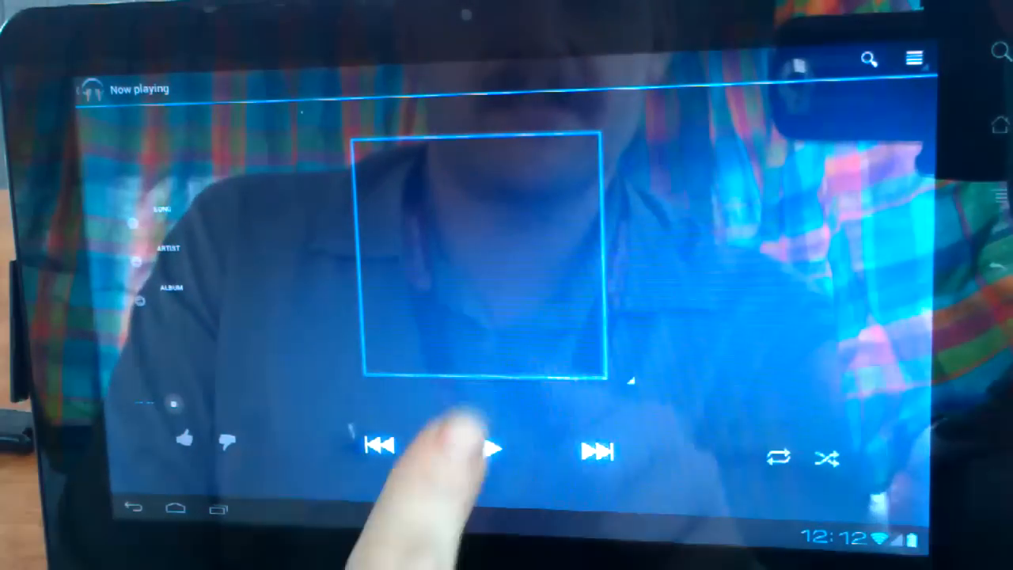
left_click(489, 449)
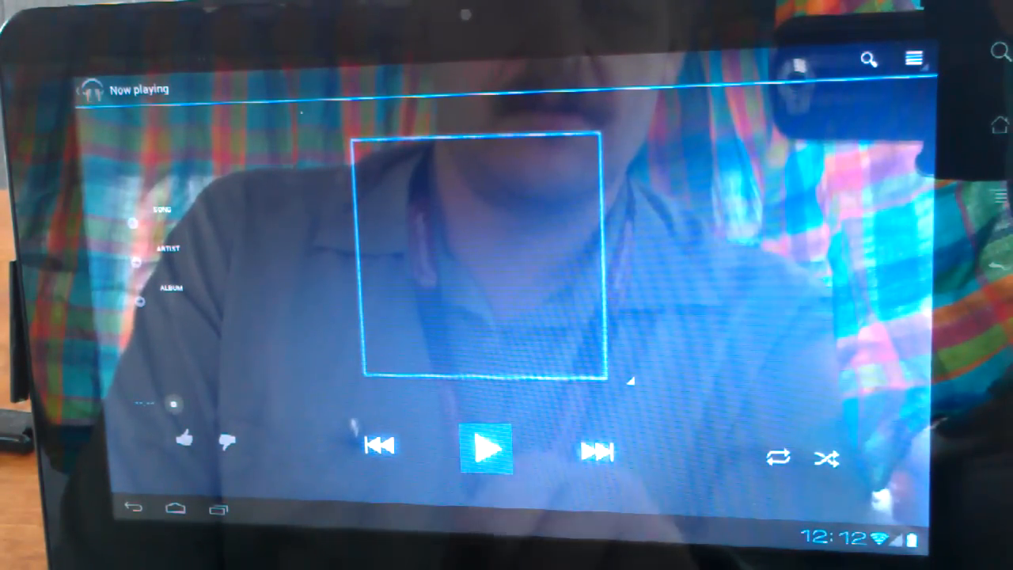
left_click(488, 450)
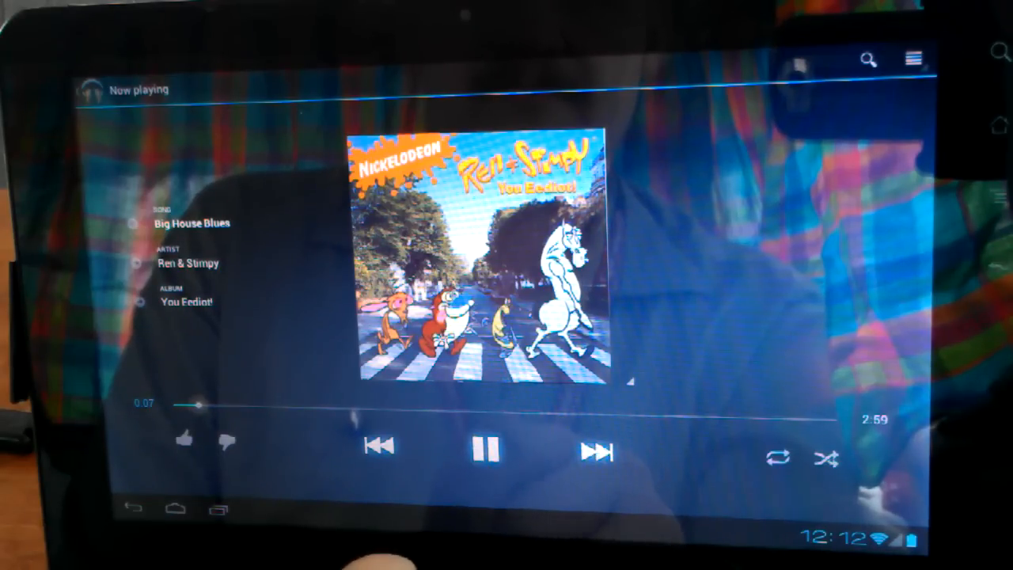
left_click(484, 450)
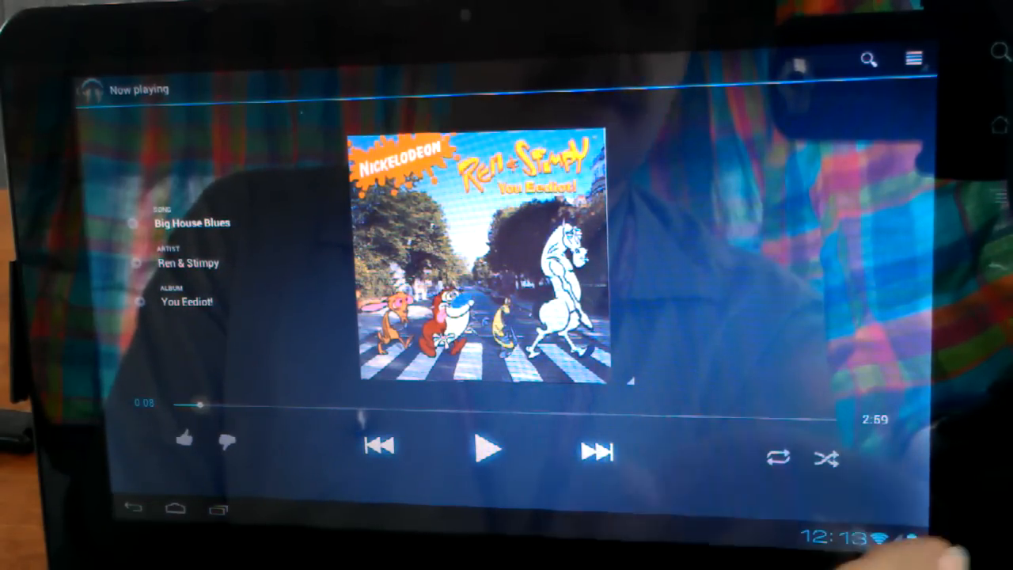